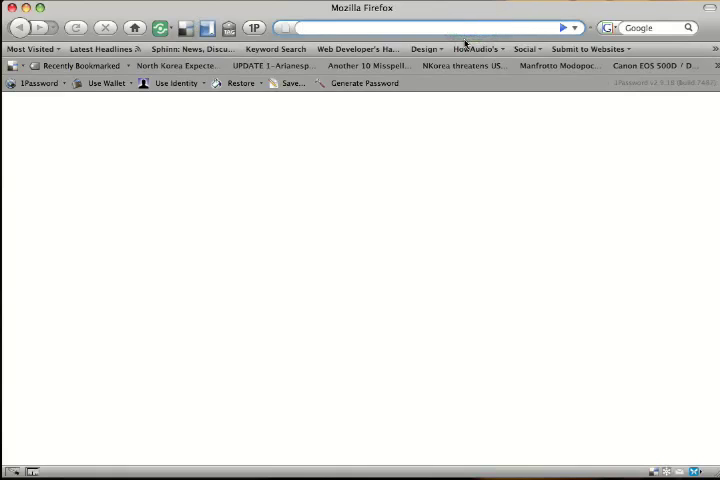
Step: Enter 'fail' in the address bar to bring up matching FAIL Blog history suggestions
text(fai)
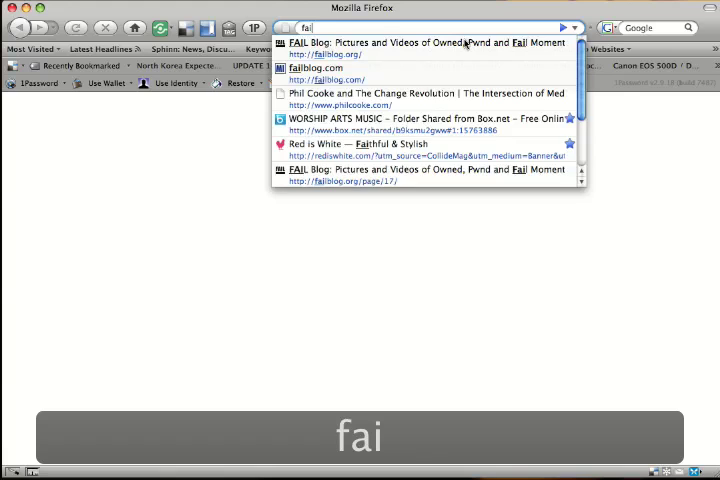
text(l)
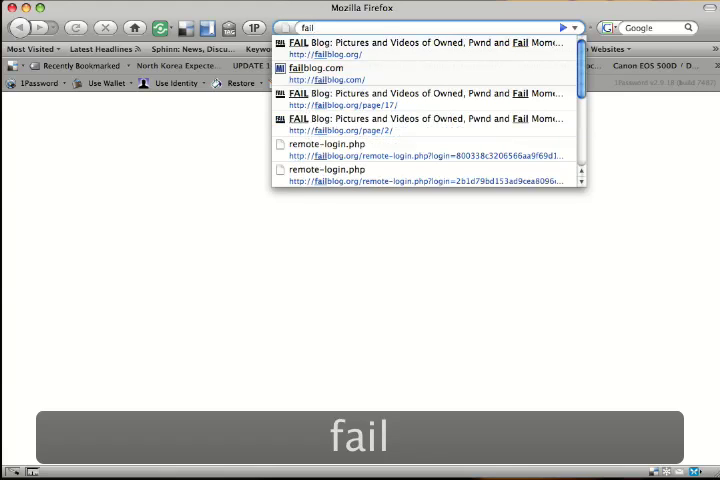
mouse_move(380, 124)
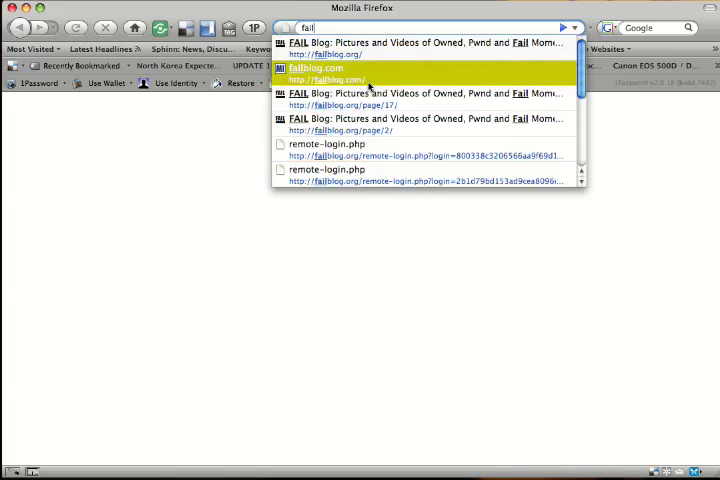
Step: Load failblog.org from the suggestion list and scroll down through its posts
key(Up)
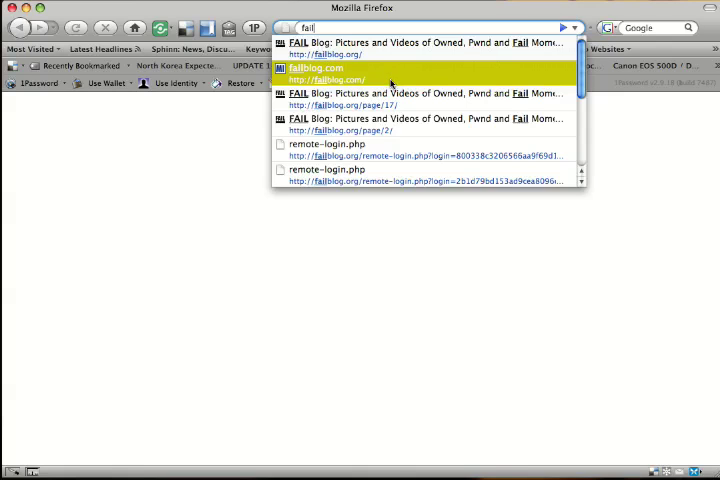
mouse_move(388, 84)
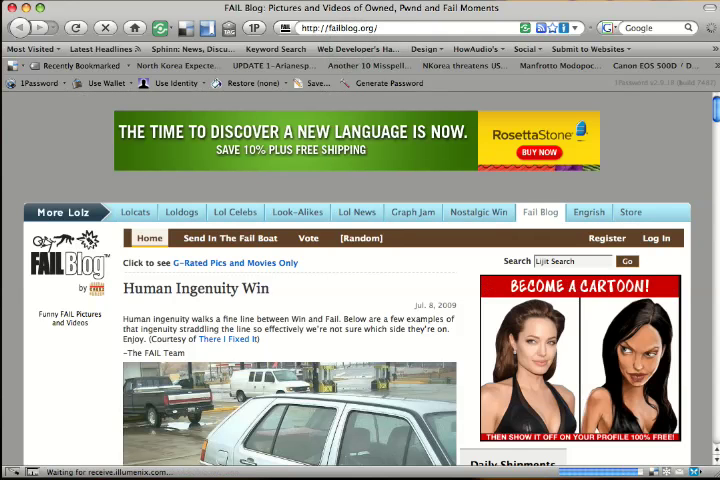
scroll(down, 3)
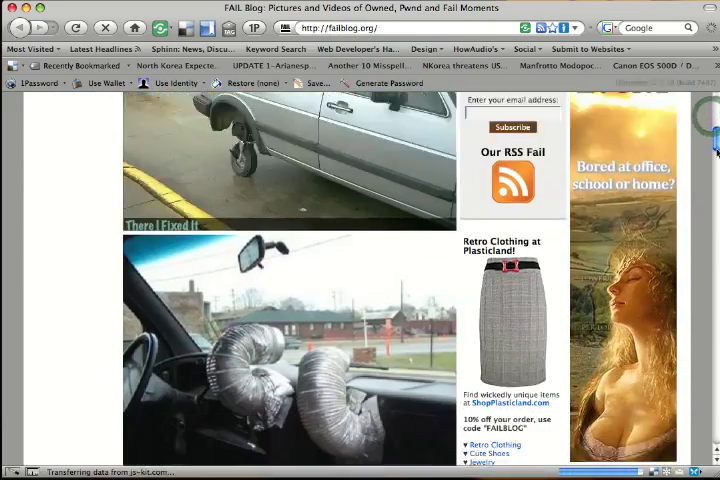
scroll(down, 3)
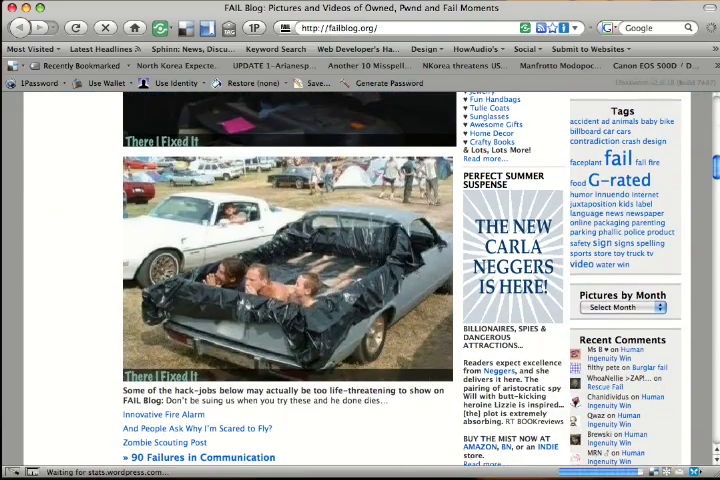